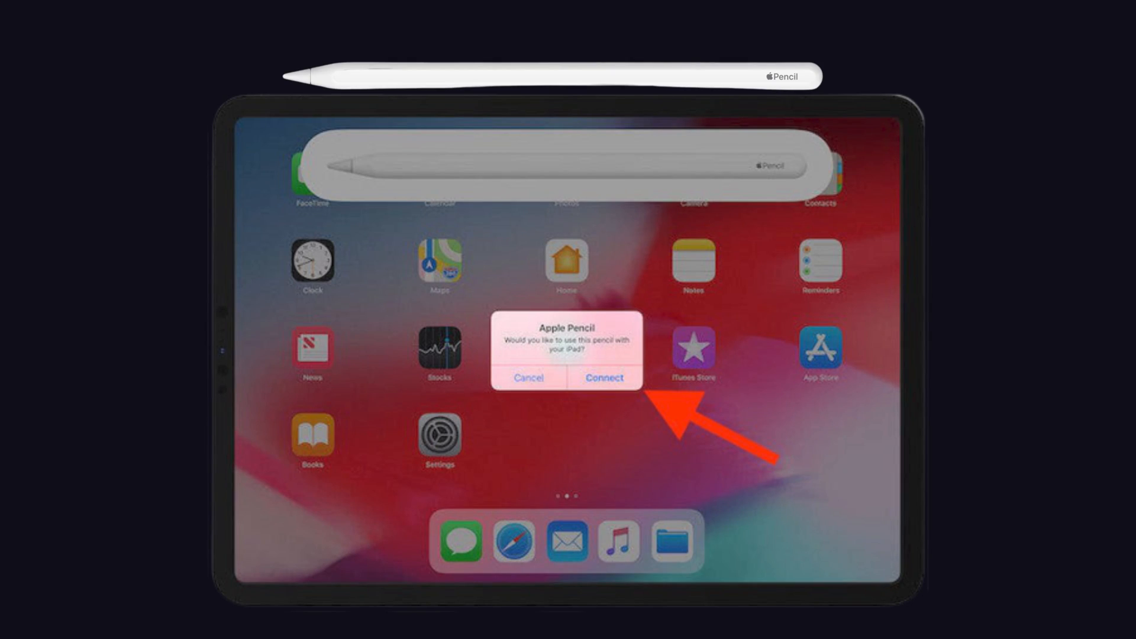
Accept the Connect prompt so the attached Apple Pencil pairs and shows 9% battery
left_click(604, 376)
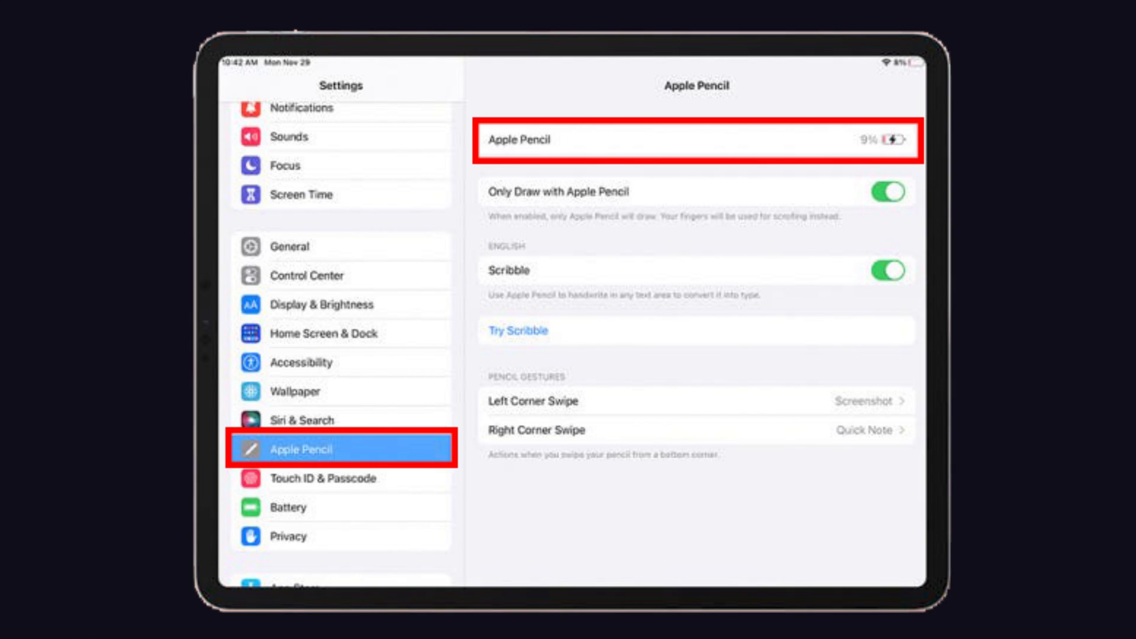
Show the Bluetooth devices list in Settings with Apple Pencil listed as Connected
left_click(266, 283)
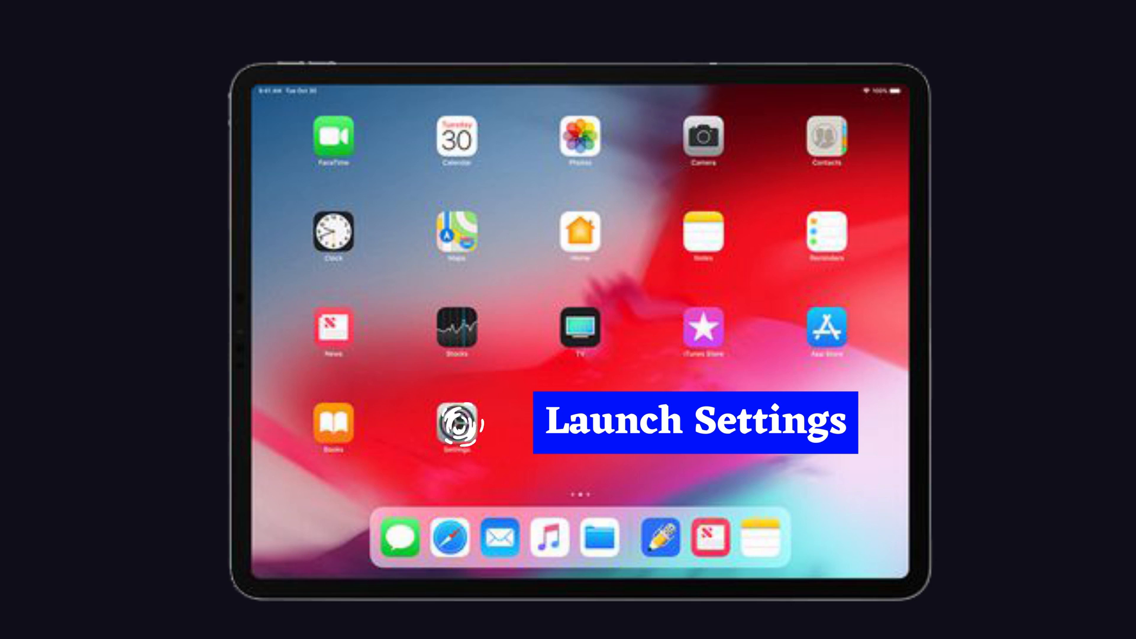
left_click(456, 433)
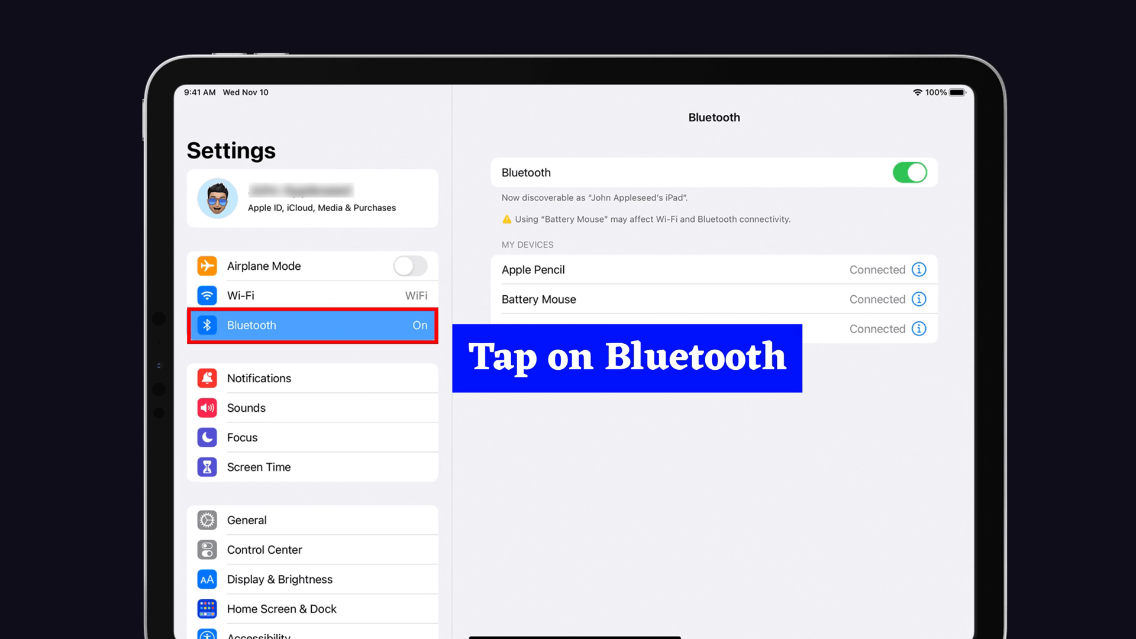
left_click(912, 172)
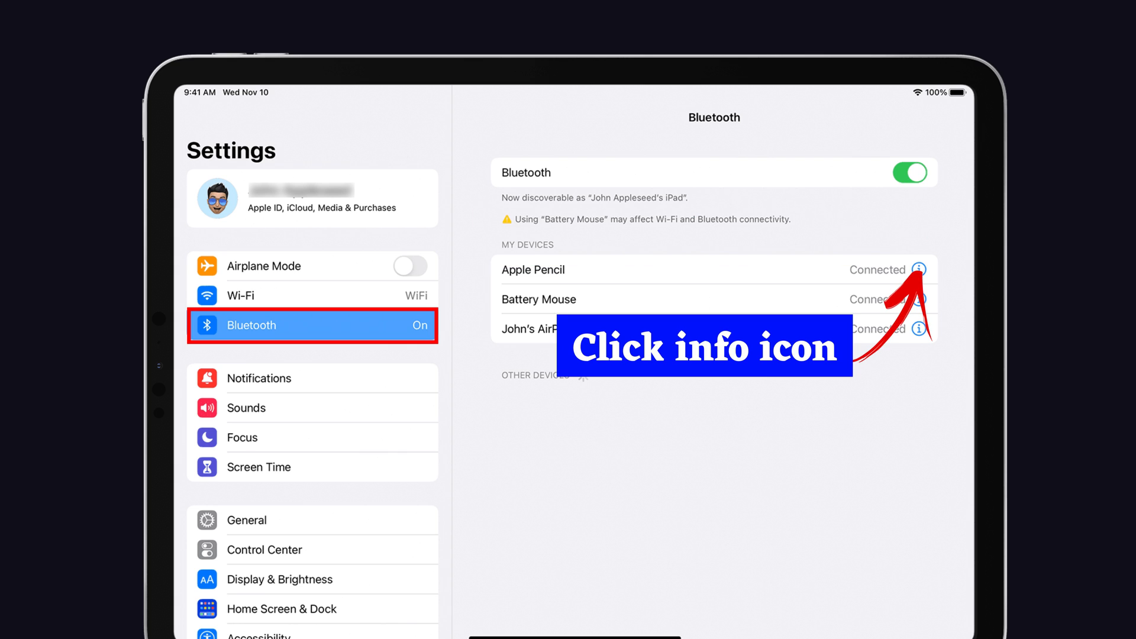
Forget the Apple Pencil from its device details so it can re-pair as Connected
left_click(916, 270)
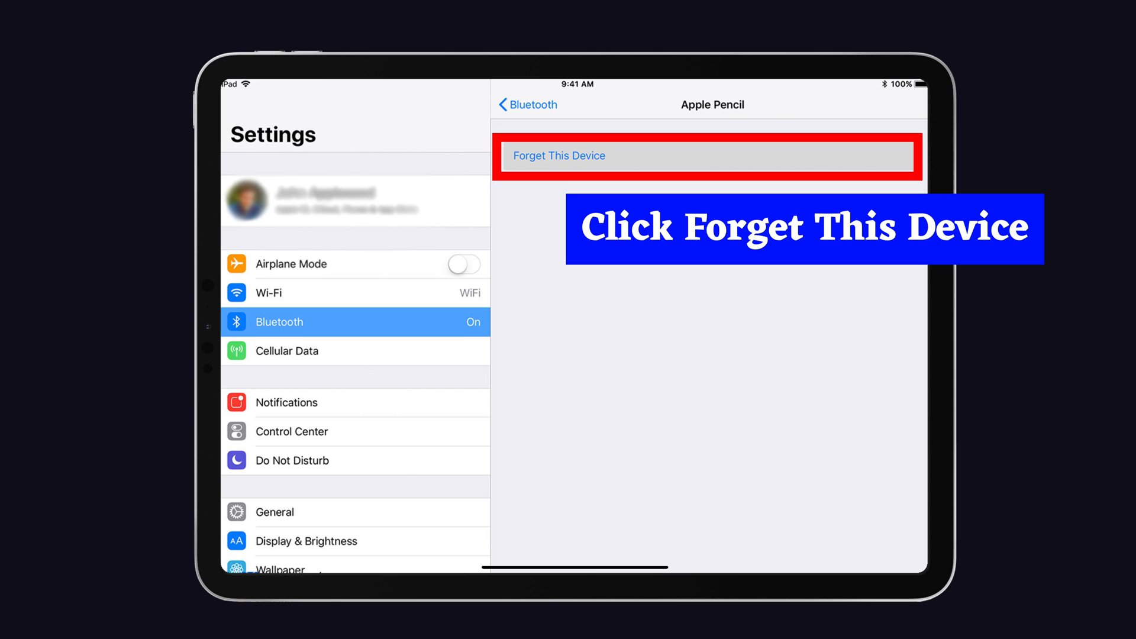
left_click(528, 104)
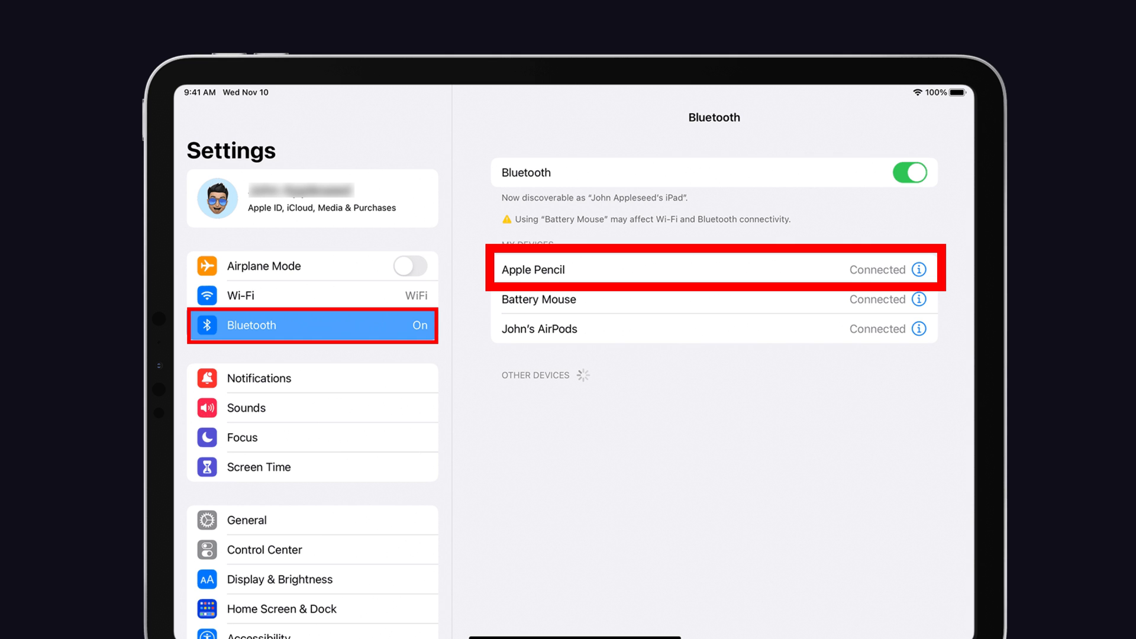